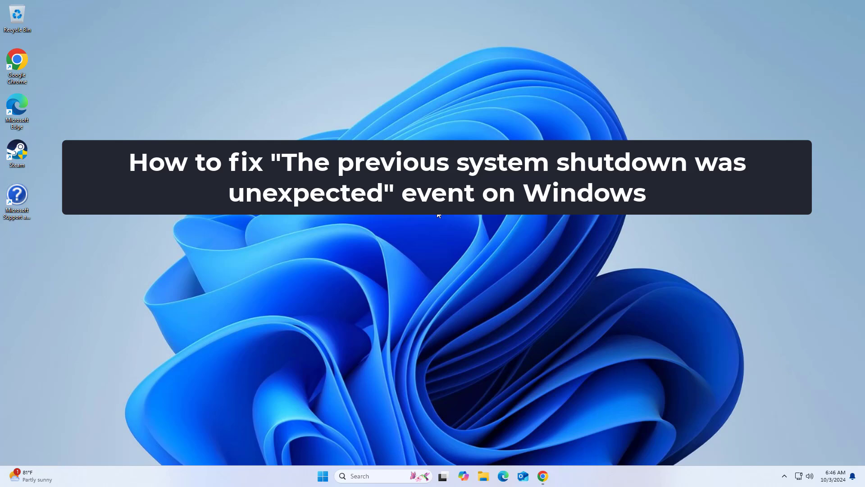
mouse_move(380, 467)
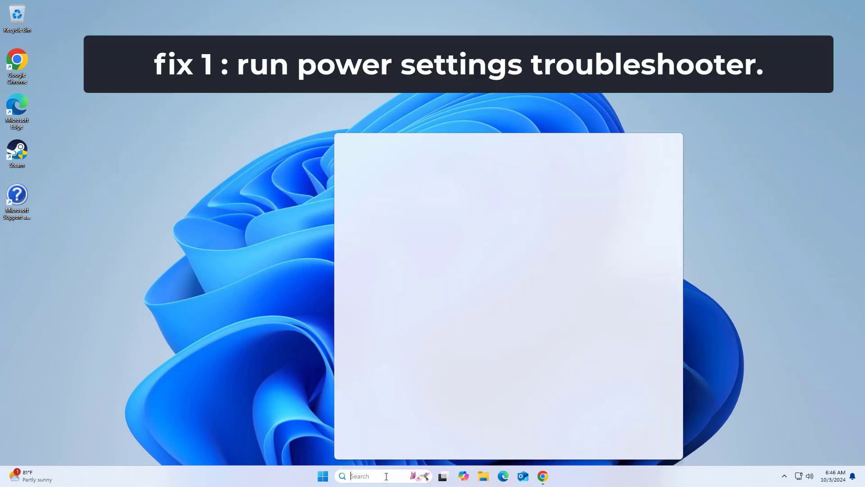
Search 'fix', filter to Settings results, and scroll to the power settings troubleshooter
text(fix)
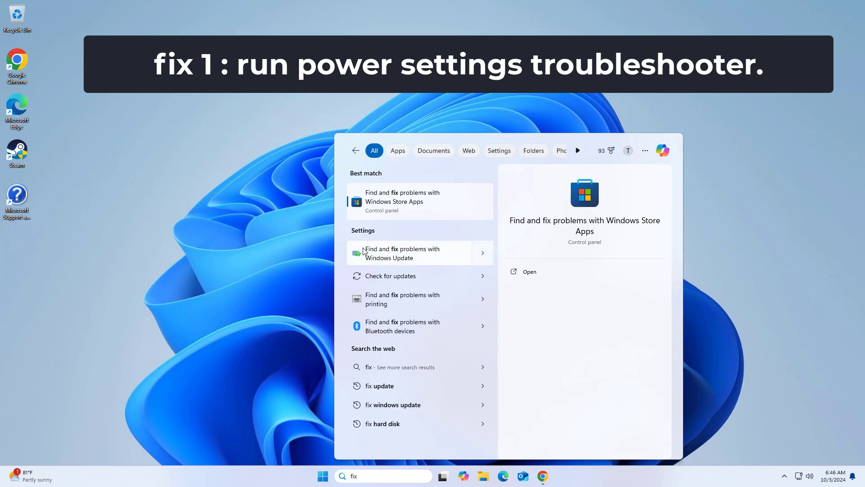
click(498, 150)
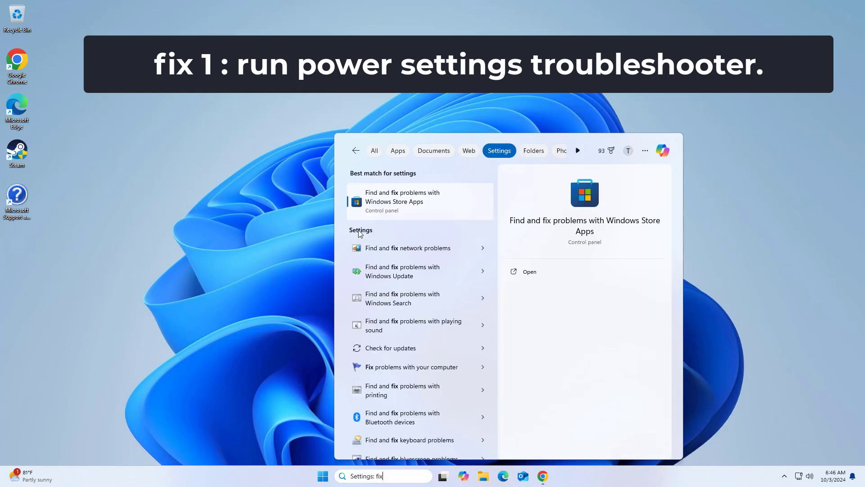
scroll(down, 3)
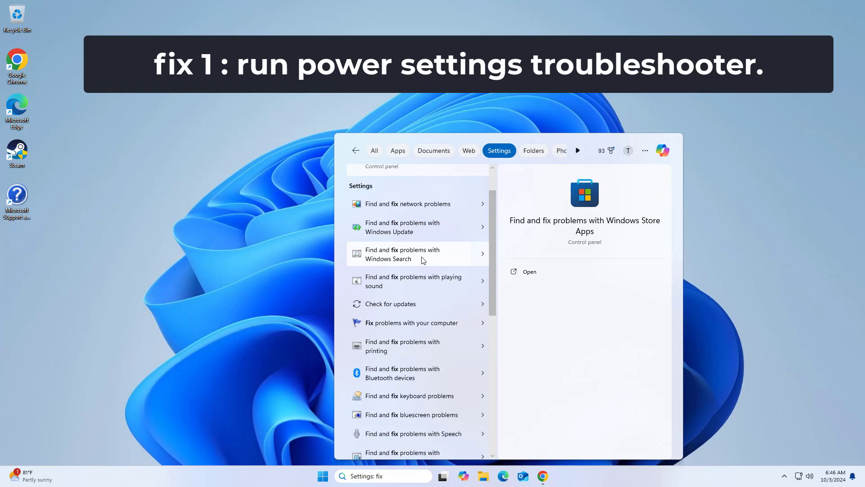
scroll(down, 3)
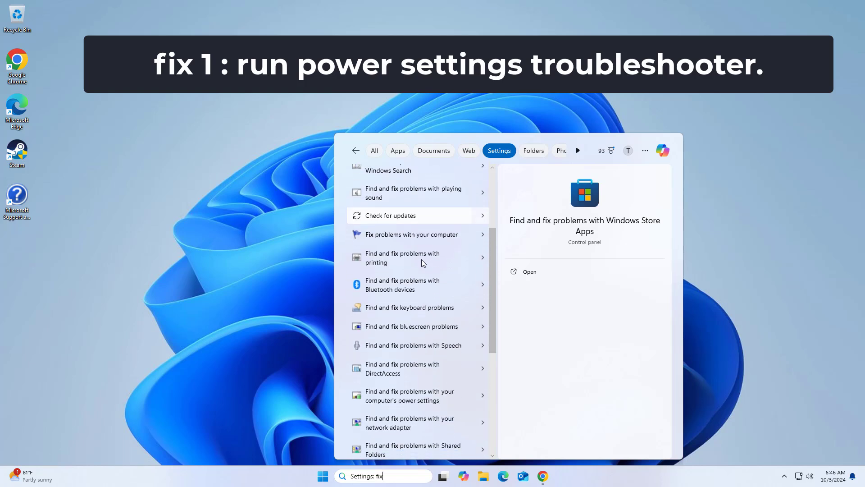
scroll(down, 3)
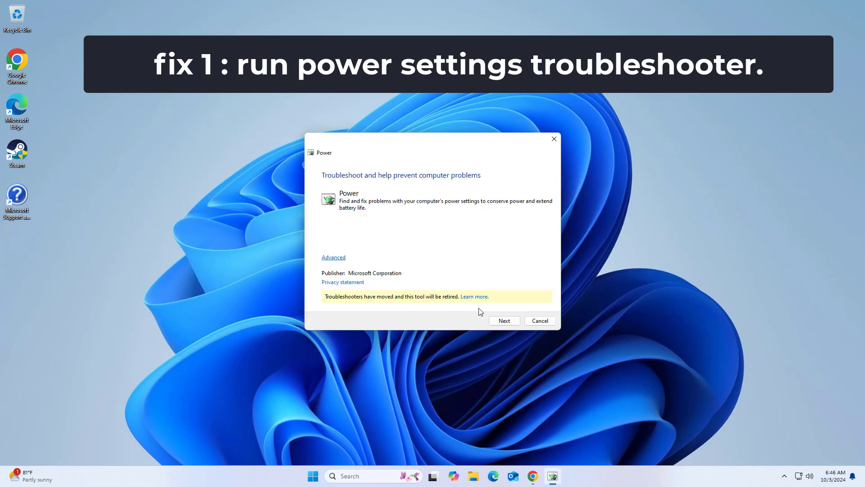
Run the power troubleshooter, which fixes USB Selective Suspend, then close it
click(504, 320)
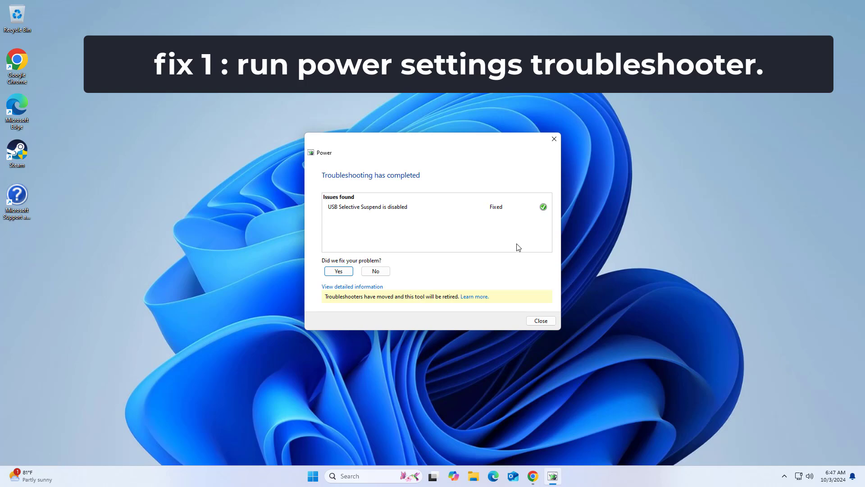
mouse_move(514, 245)
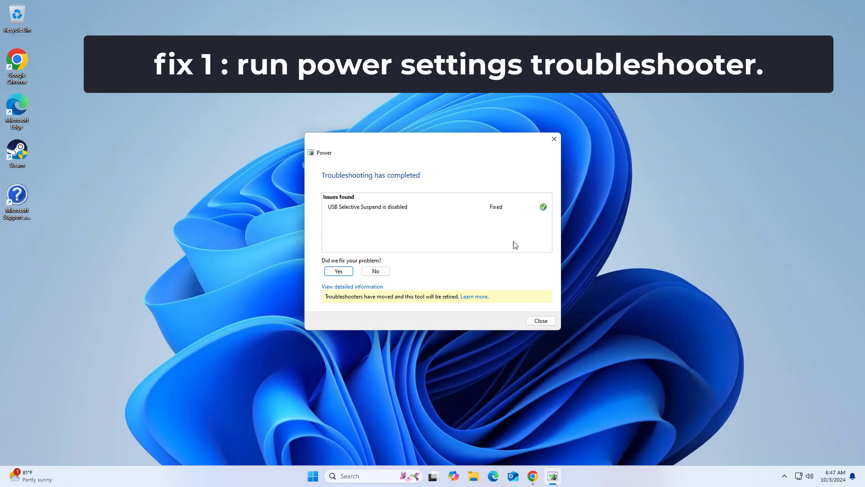
click(338, 271)
text(c)
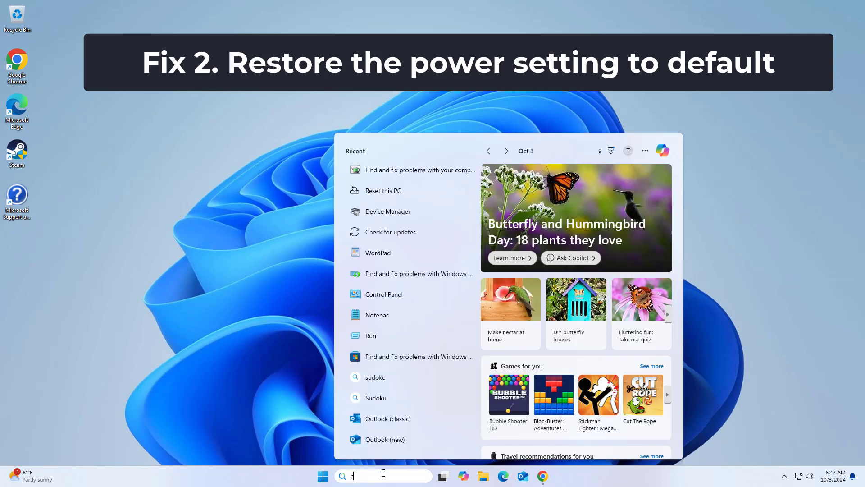
Search 'cmd' and open Command Prompt's launch options to run it as administrator
text(md)
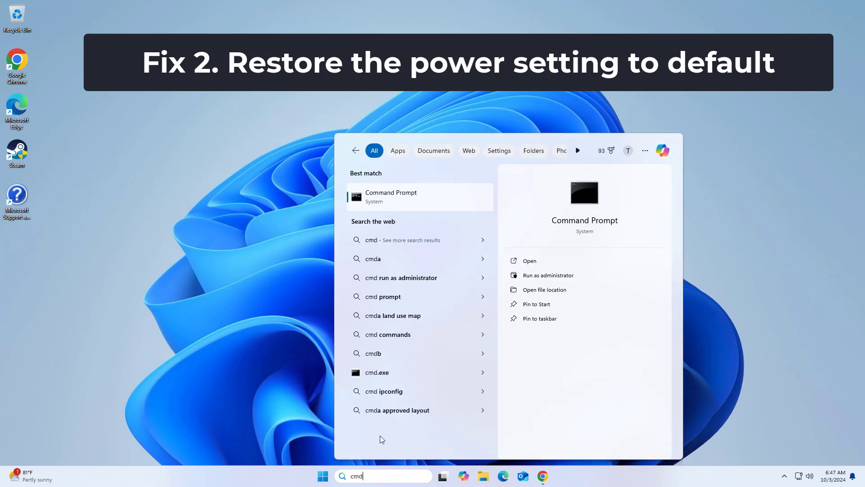
right_click(391, 197)
text(powercfg -restoredefaultschemes)
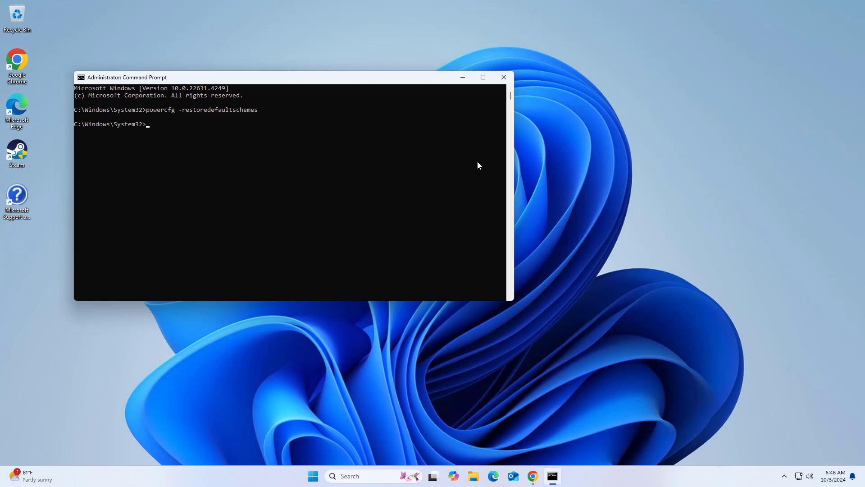
mouse_move(472, 158)
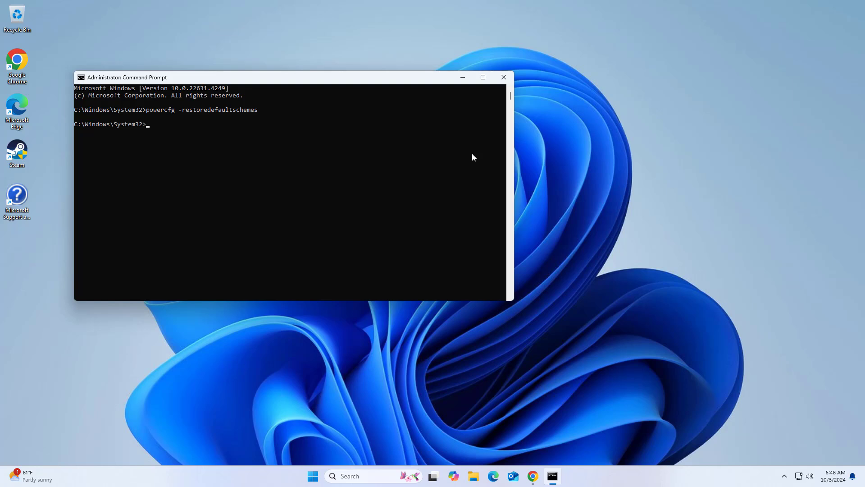
Exit the Command Prompt with 'exit', then use the Start menu power button
text(exit)
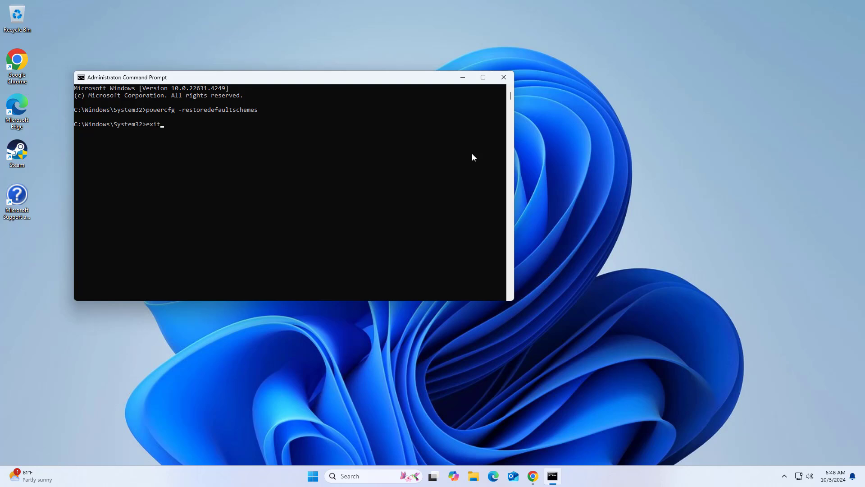
key(Enter)
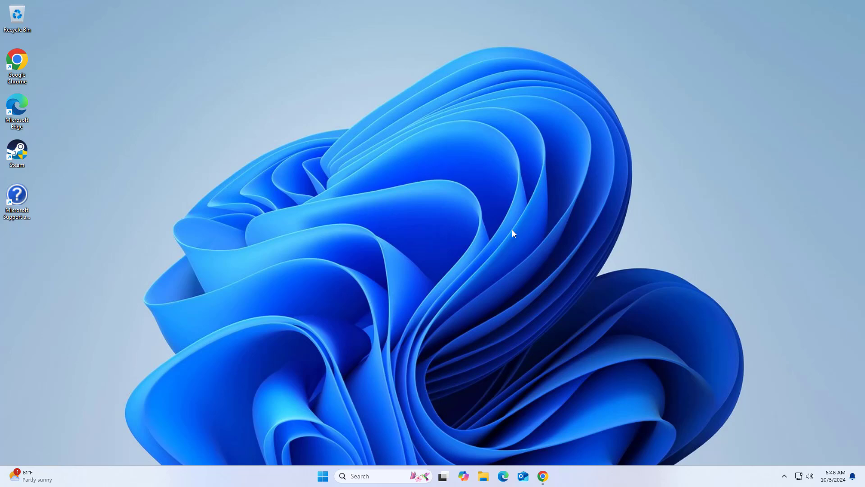
click(322, 476)
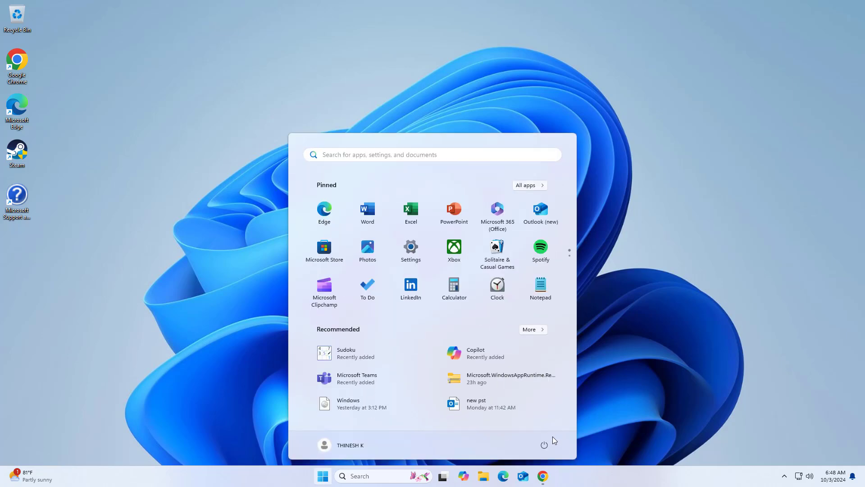
click(543, 445)
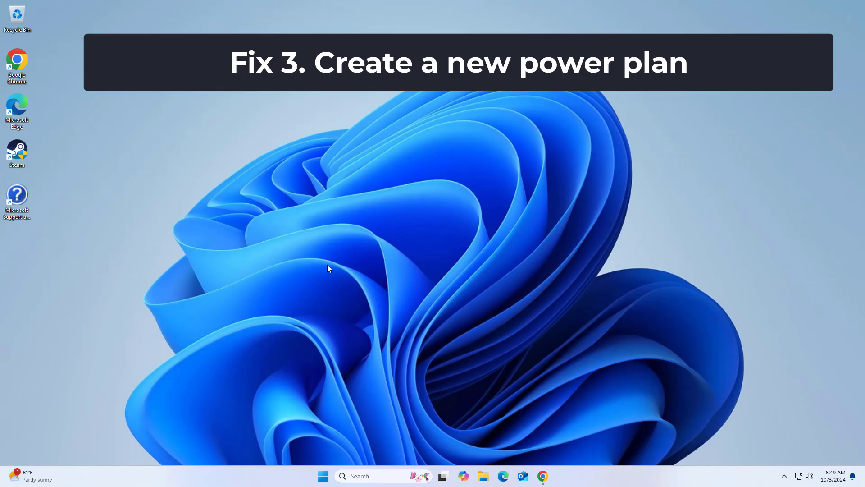
mouse_move(381, 476)
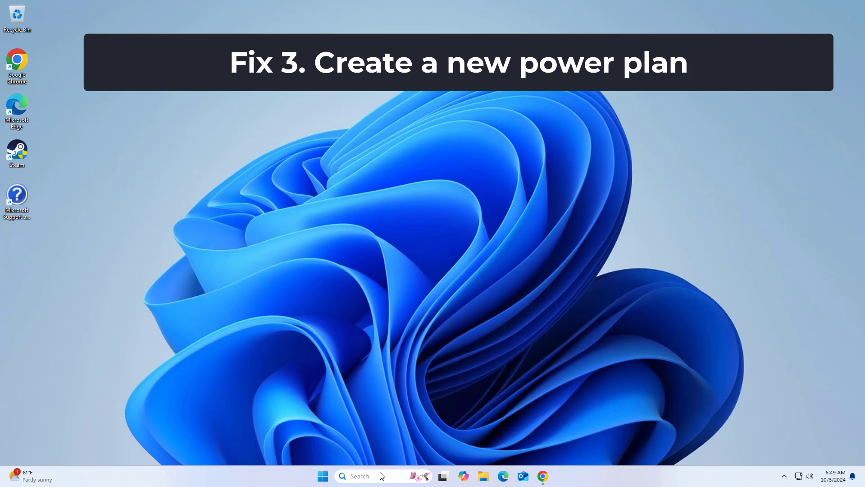
Find 'control panel' in Windows Search and open Control Panel from Best match
text(con)
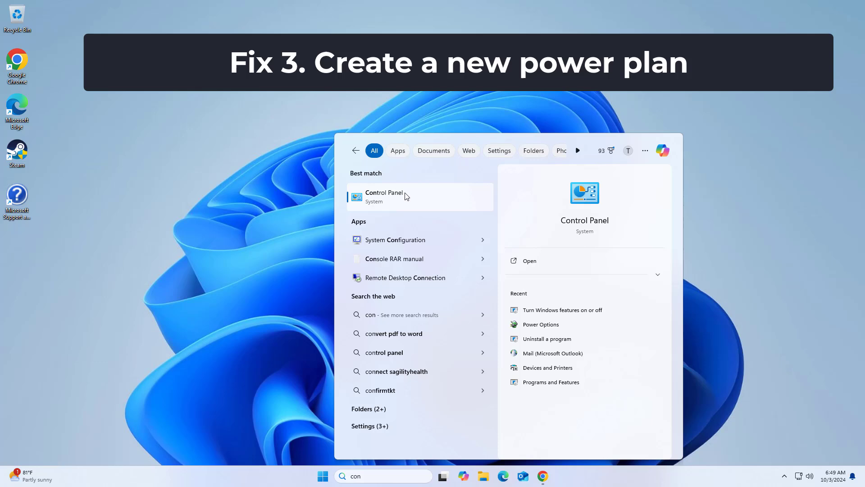
click(384, 197)
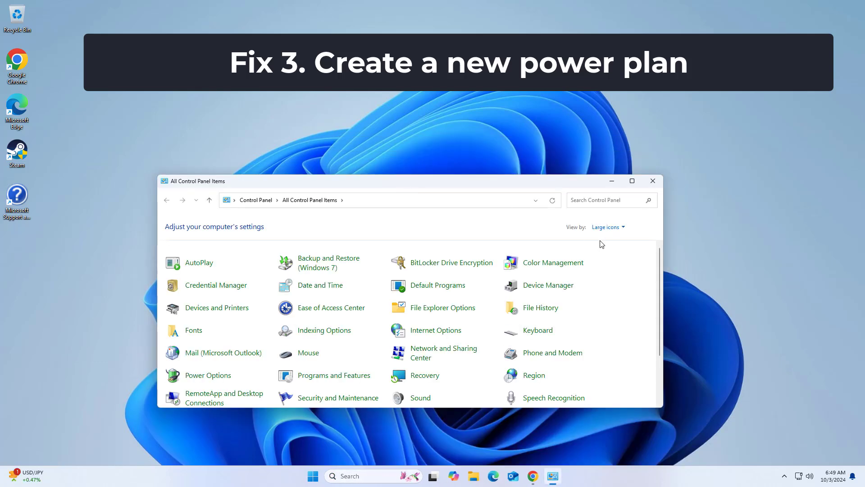
Open Power Options from the All Control Panel Items list
click(606, 226)
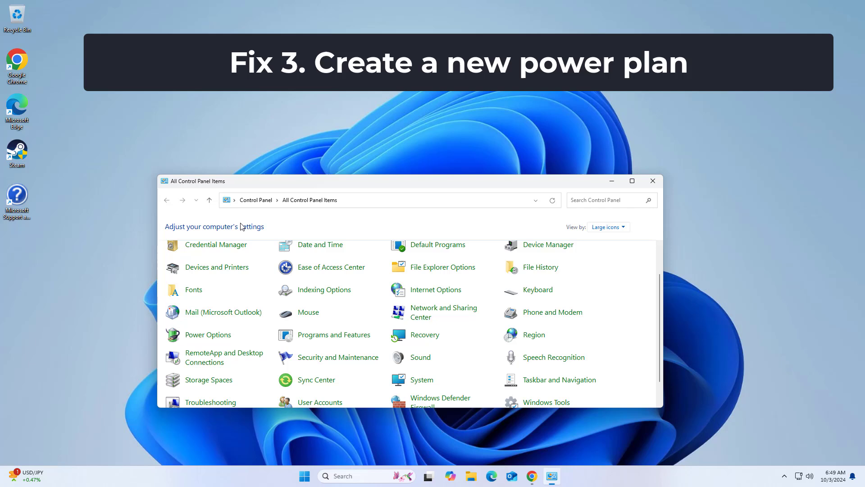
mouse_move(207, 334)
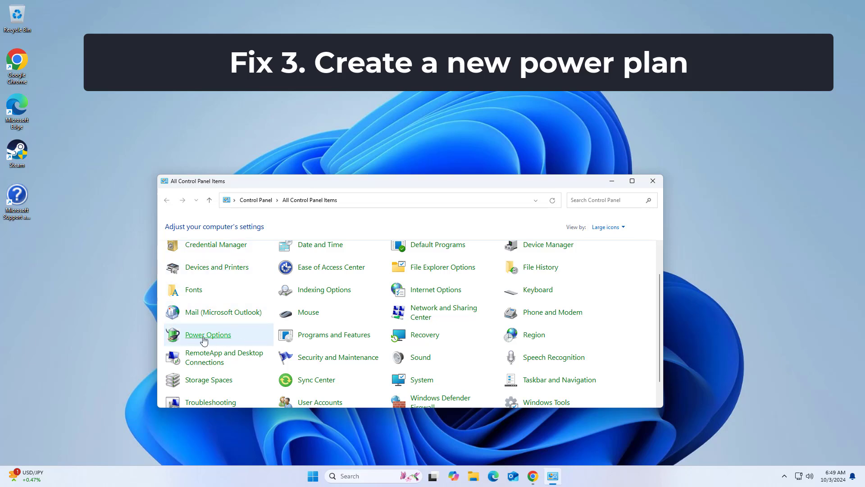
click(207, 335)
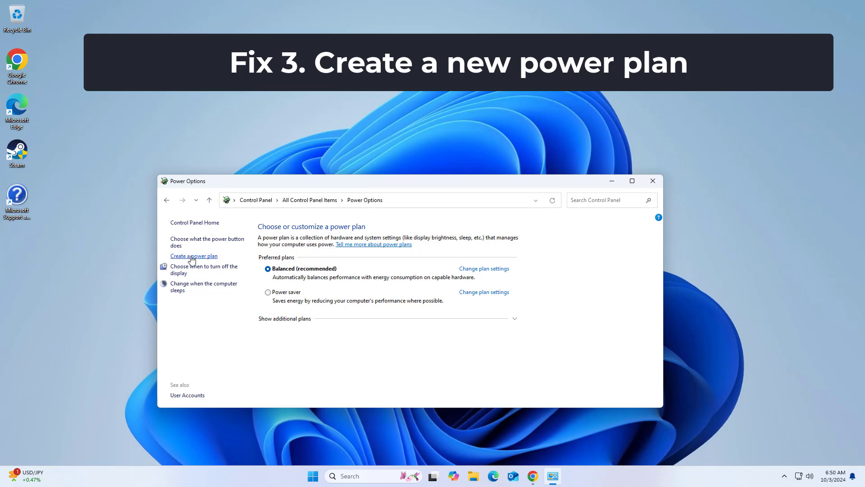
Start a new High performance power plan named 'My Custom Plan 1' and continue
click(194, 256)
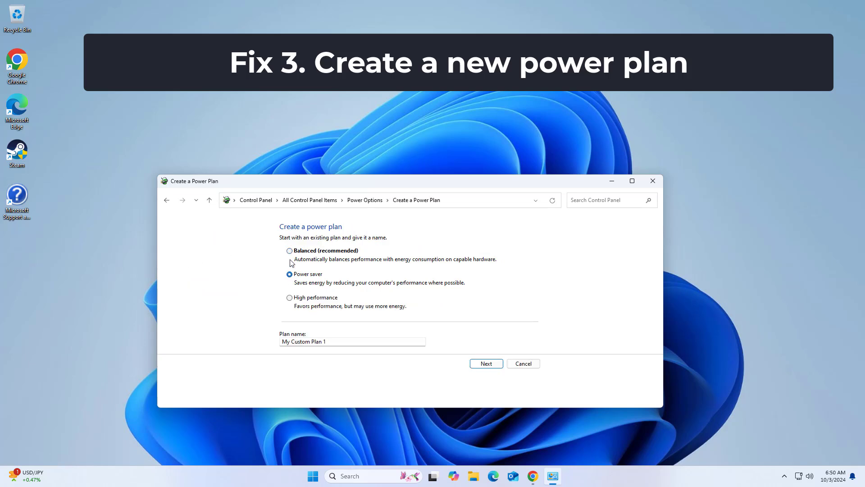
click(290, 297)
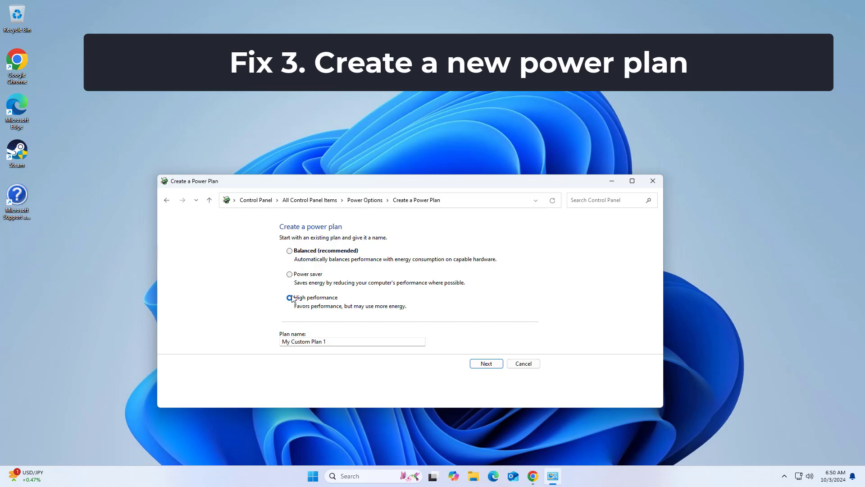
click(290, 297)
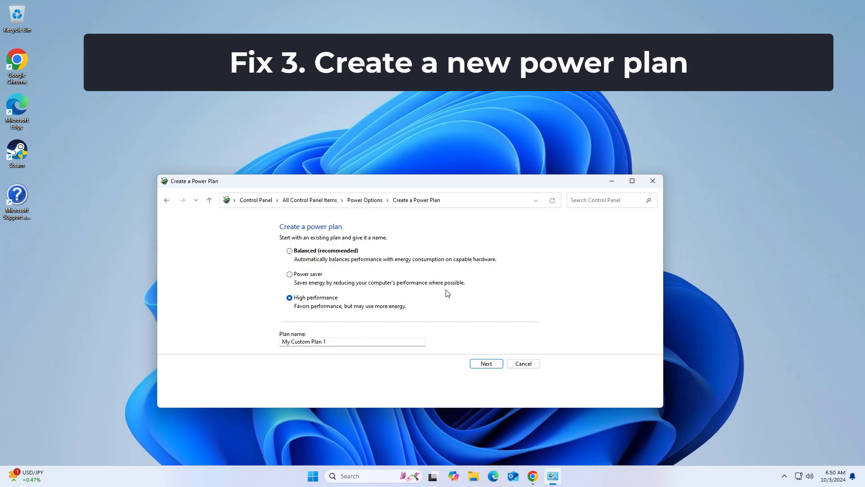
click(352, 341)
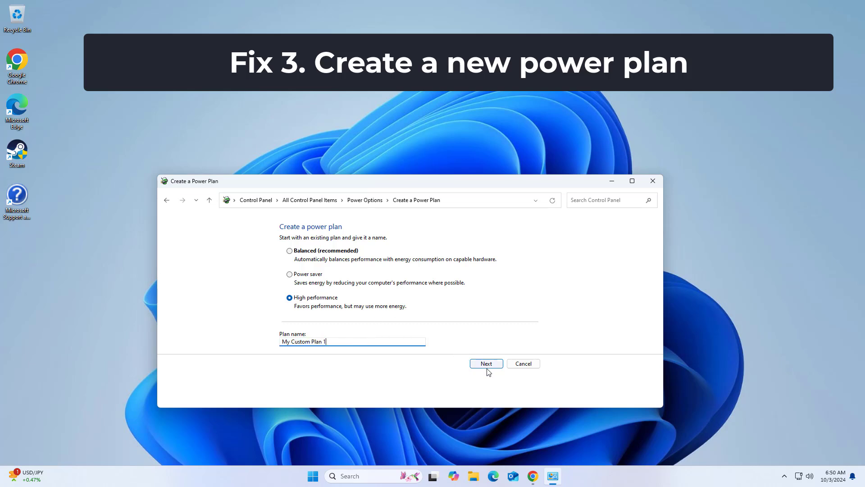
click(485, 364)
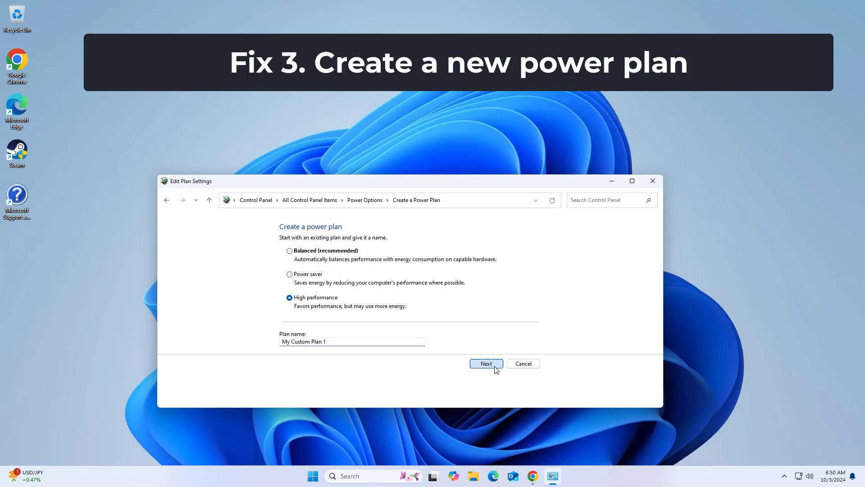
click(486, 364)
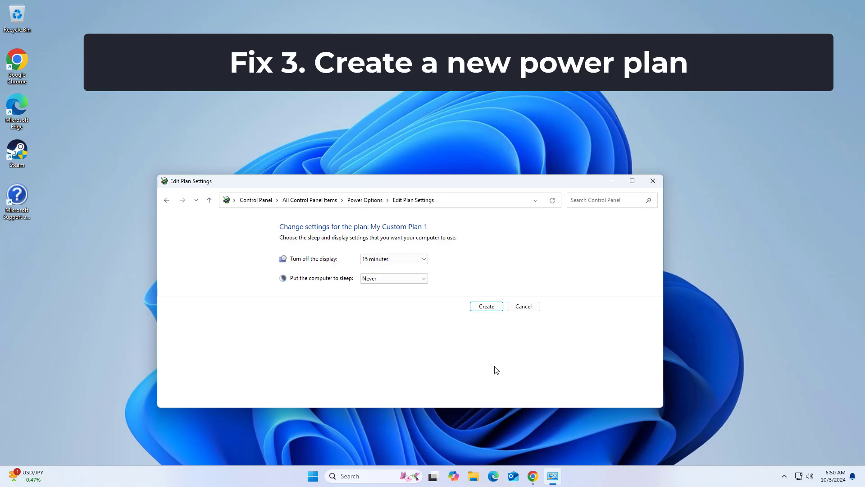
mouse_move(494, 363)
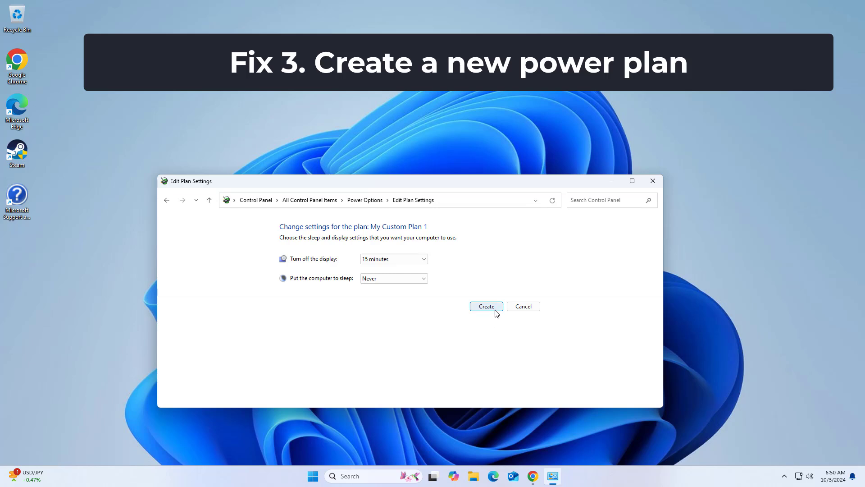
Create the plan with display off after 15 minutes and sleep set to Never
click(486, 306)
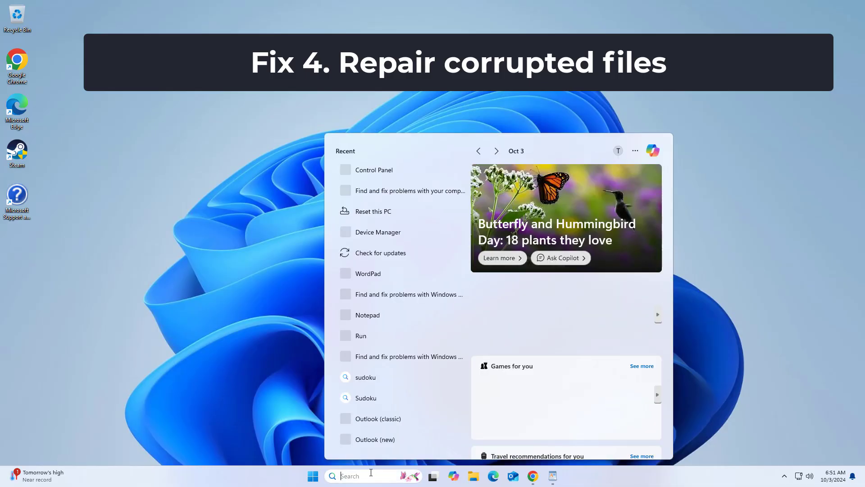
Search 'cmd' and launch Command Prompt as administrator, approving User Account Control
text(cmd)
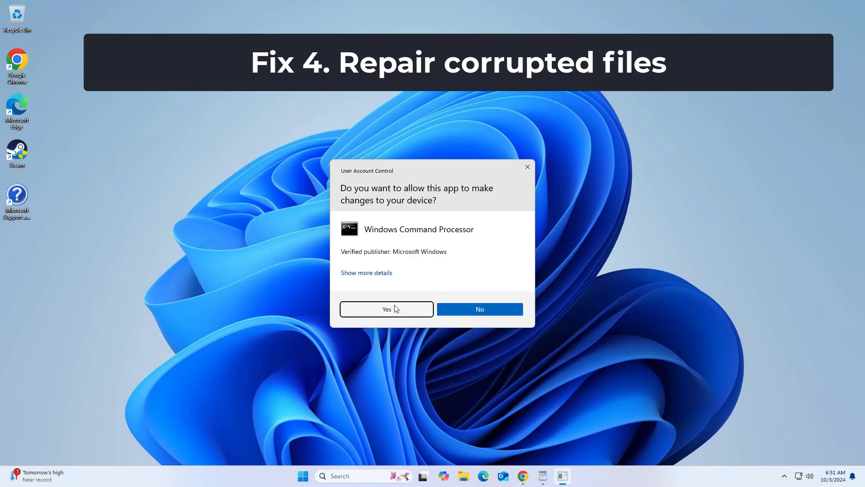
click(387, 309)
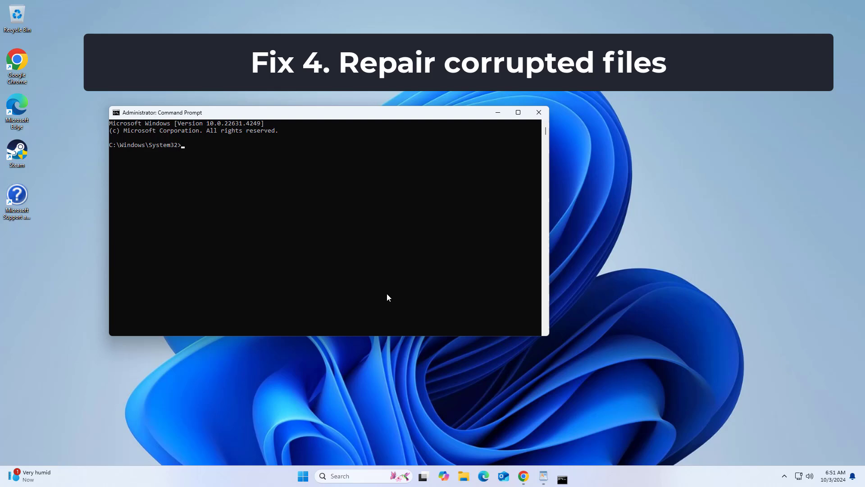
Type 'sfc /scannow' in the administrator Command Prompt to start the system file scan
text(sfc/)
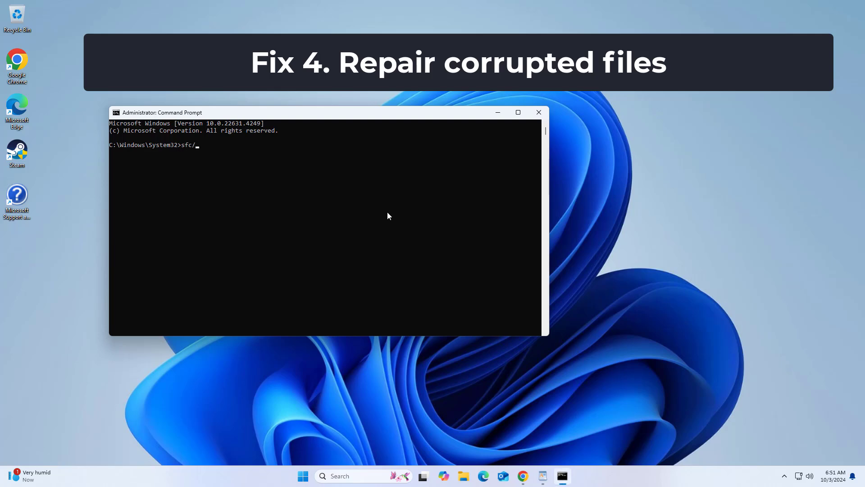
text(scannow)
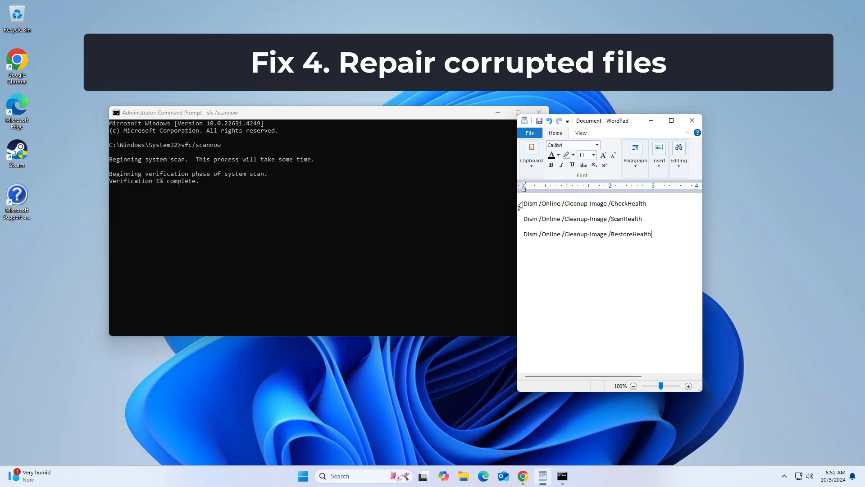
Select the three DISM CheckHealth, ScanHealth and RestoreHealth command lines in WordPad
drag(521, 204, 651, 234)
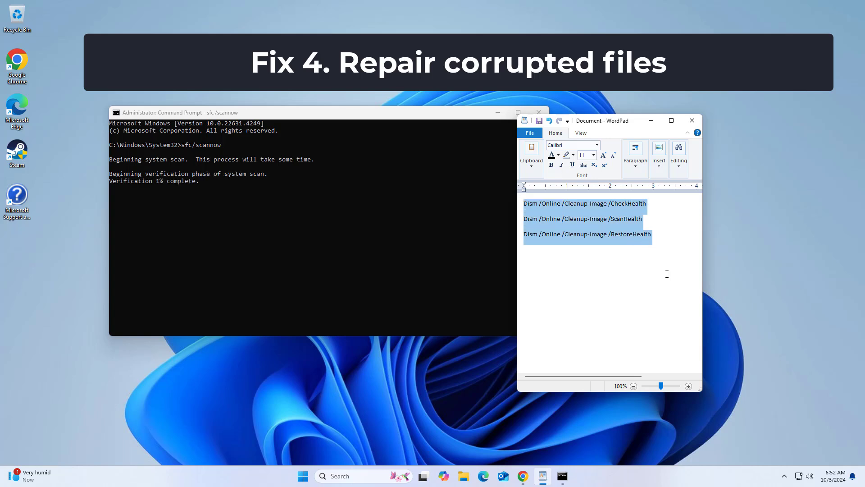